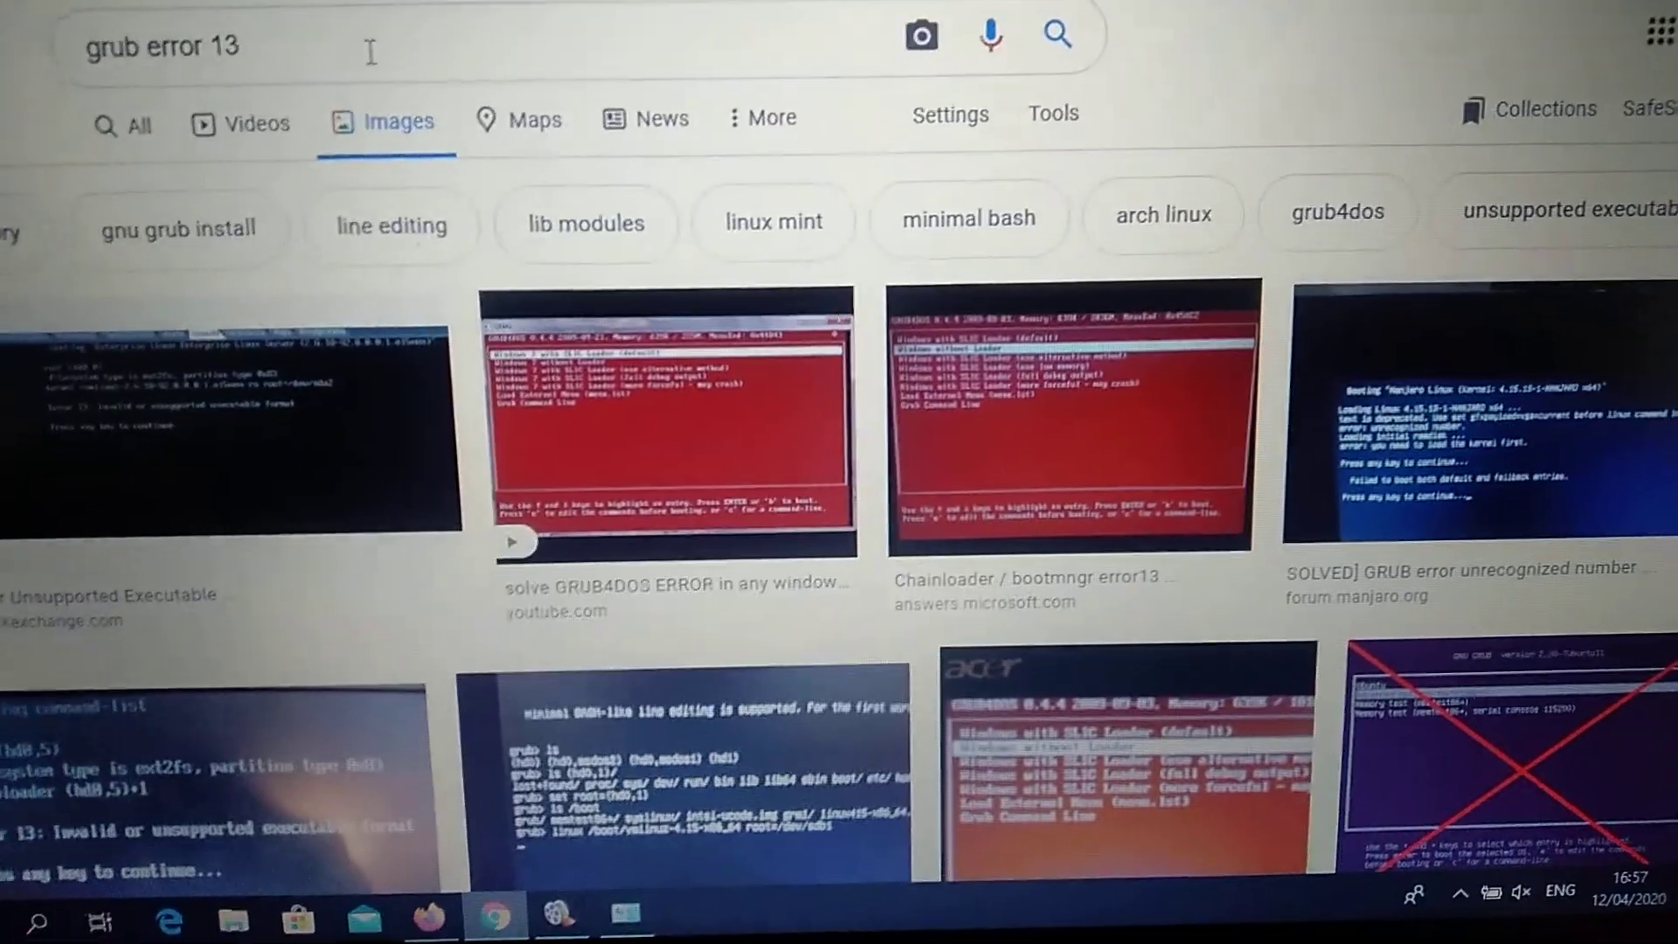
Step: Scroll through the Google Images results for 'grub error 13'
scroll(down, 3)
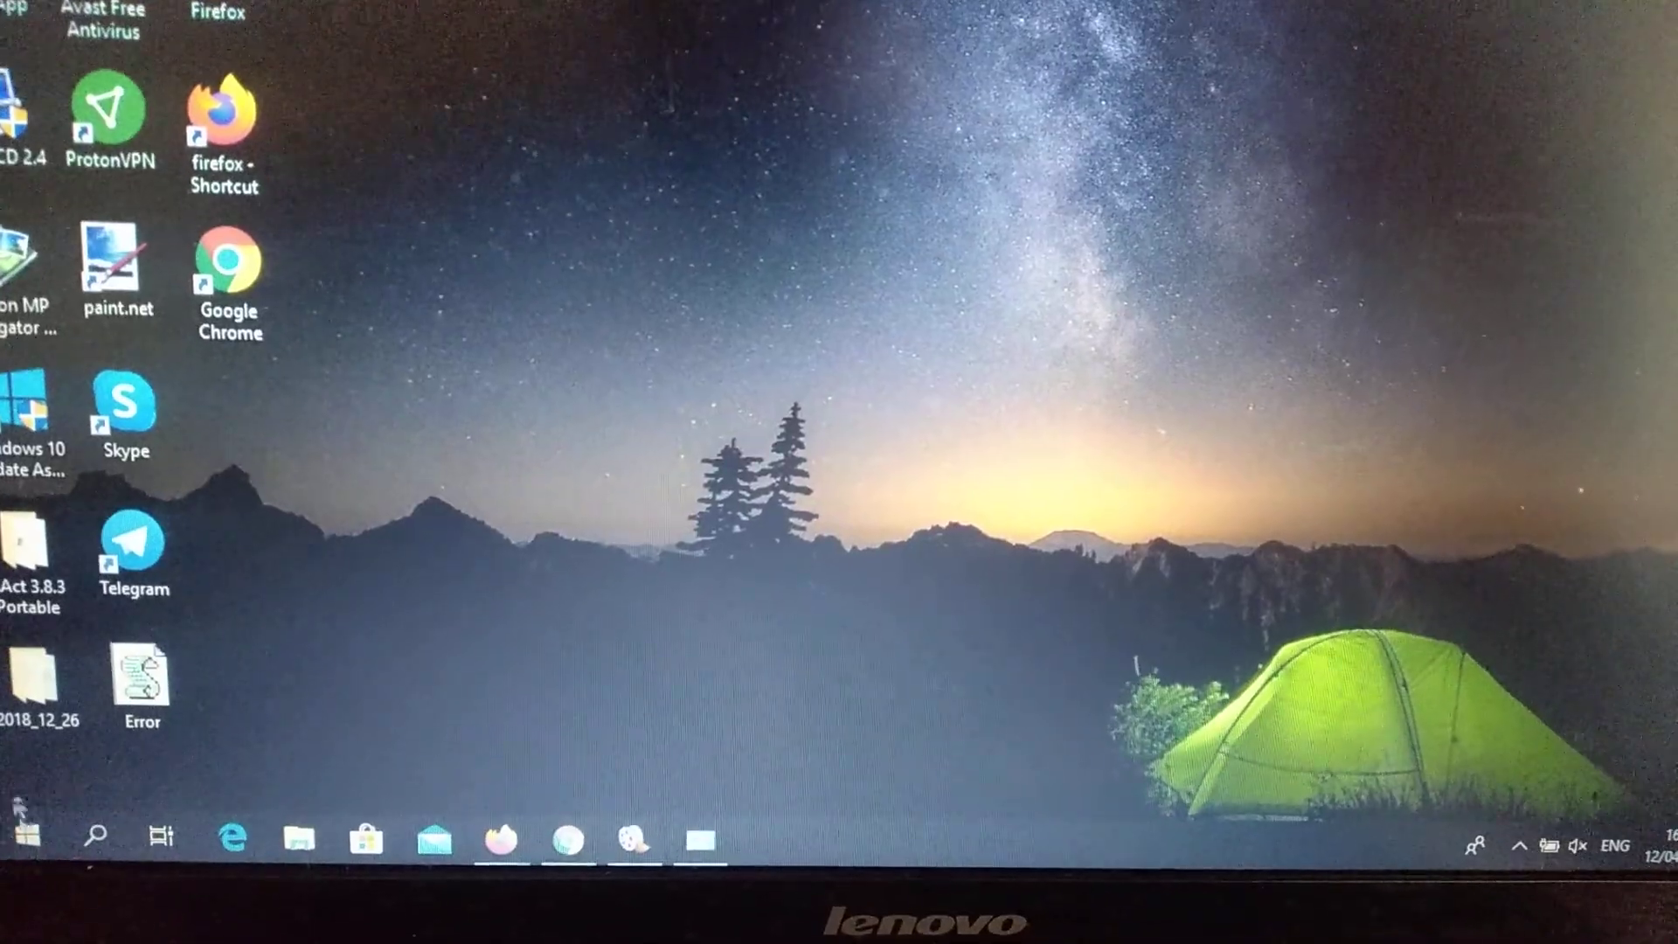
Step: Choose Restart from the Start menu's power options
click(24, 829)
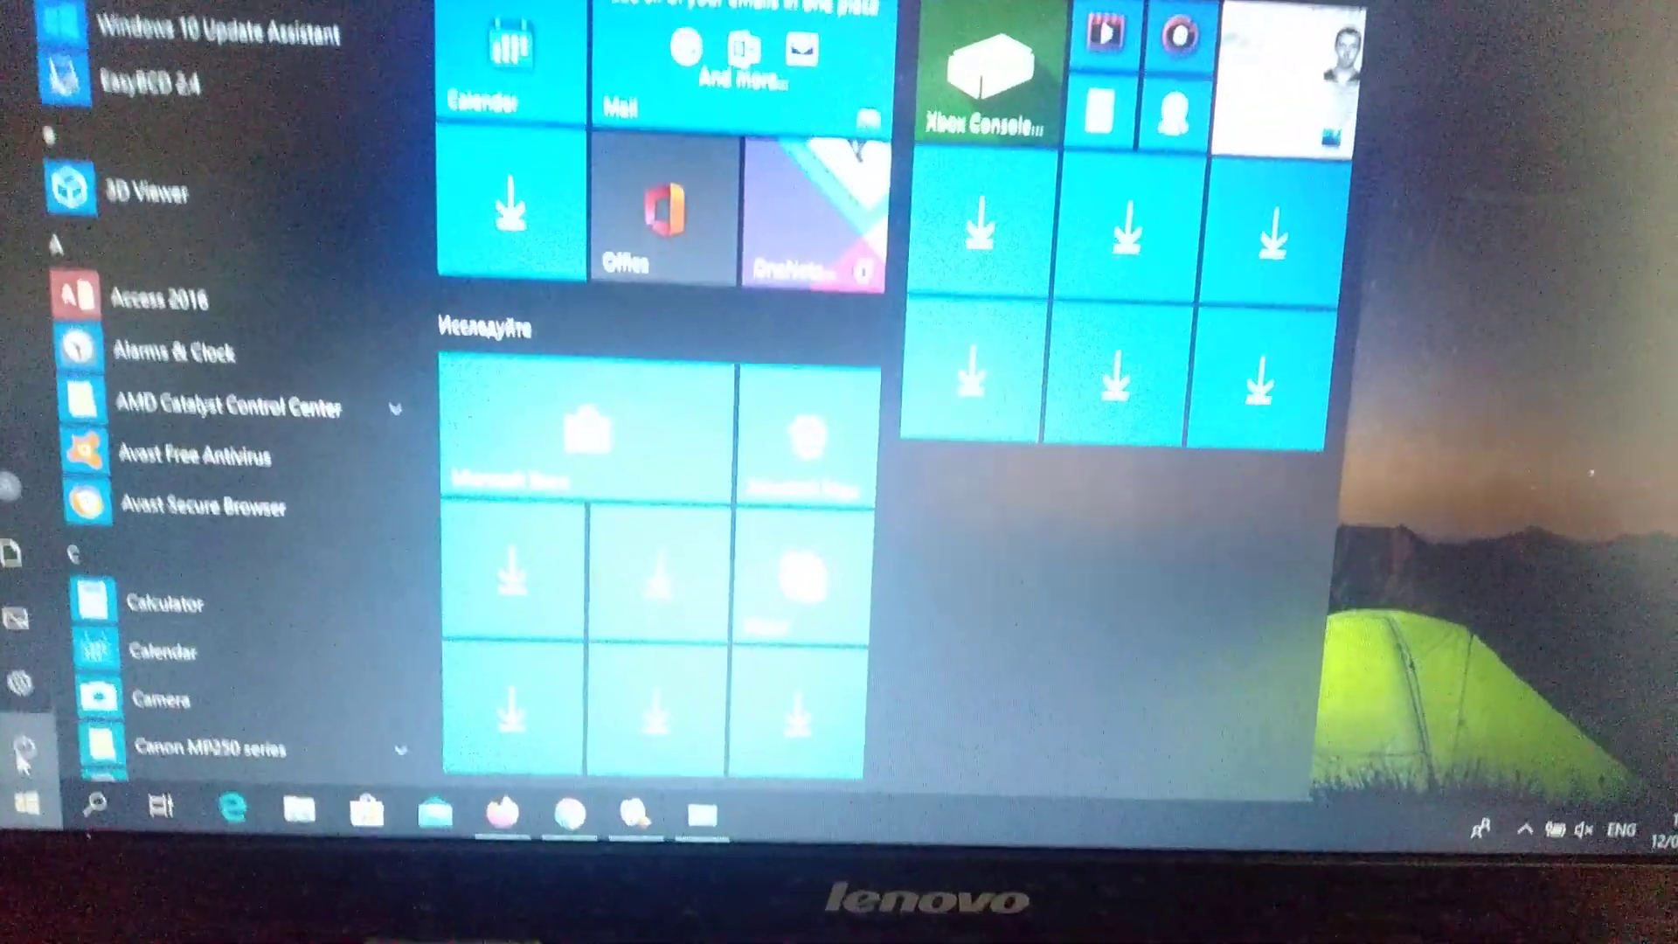
click(32, 742)
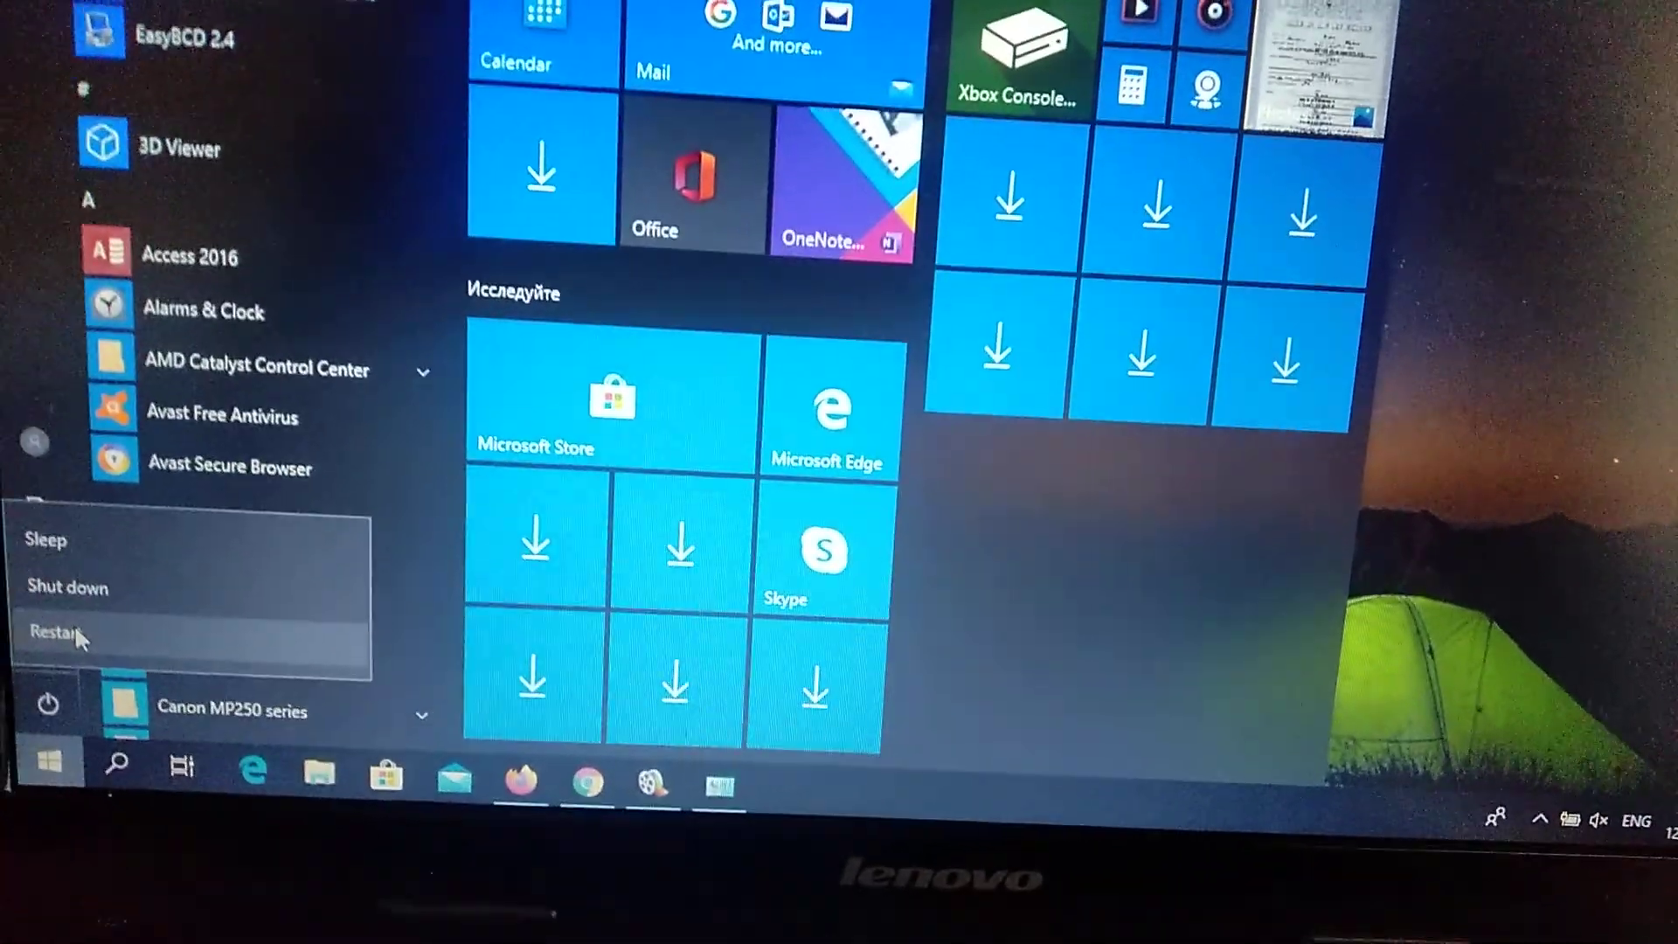
click(60, 631)
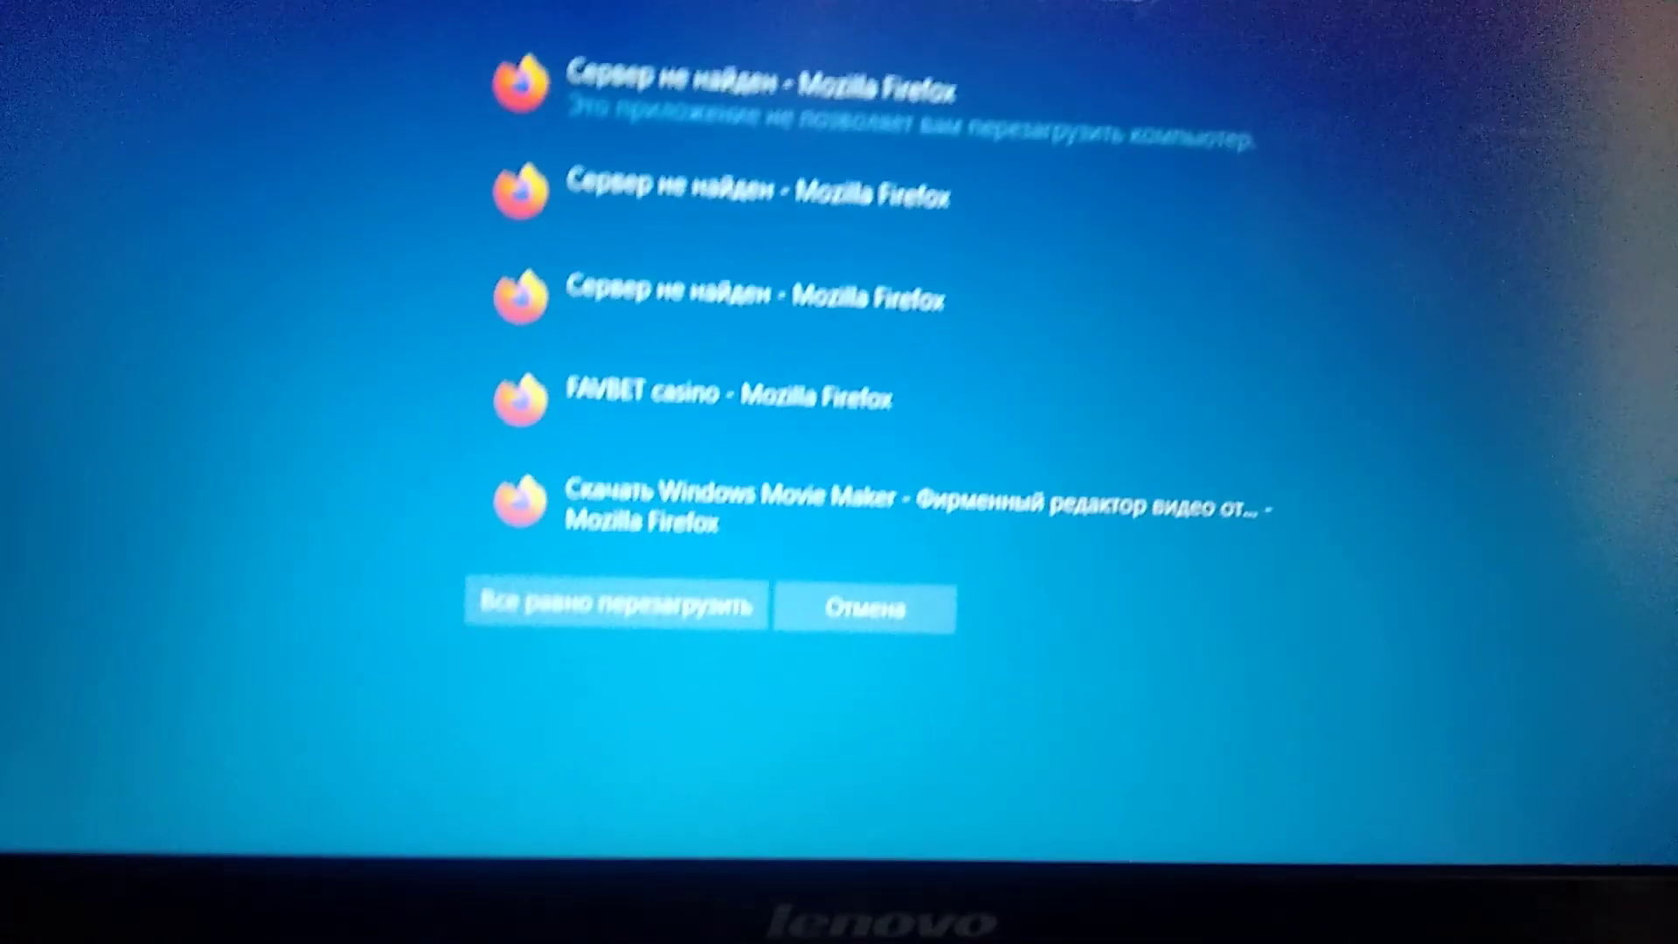
Step: Choose 'Restart anyway' to override the open Firefox windows
click(613, 605)
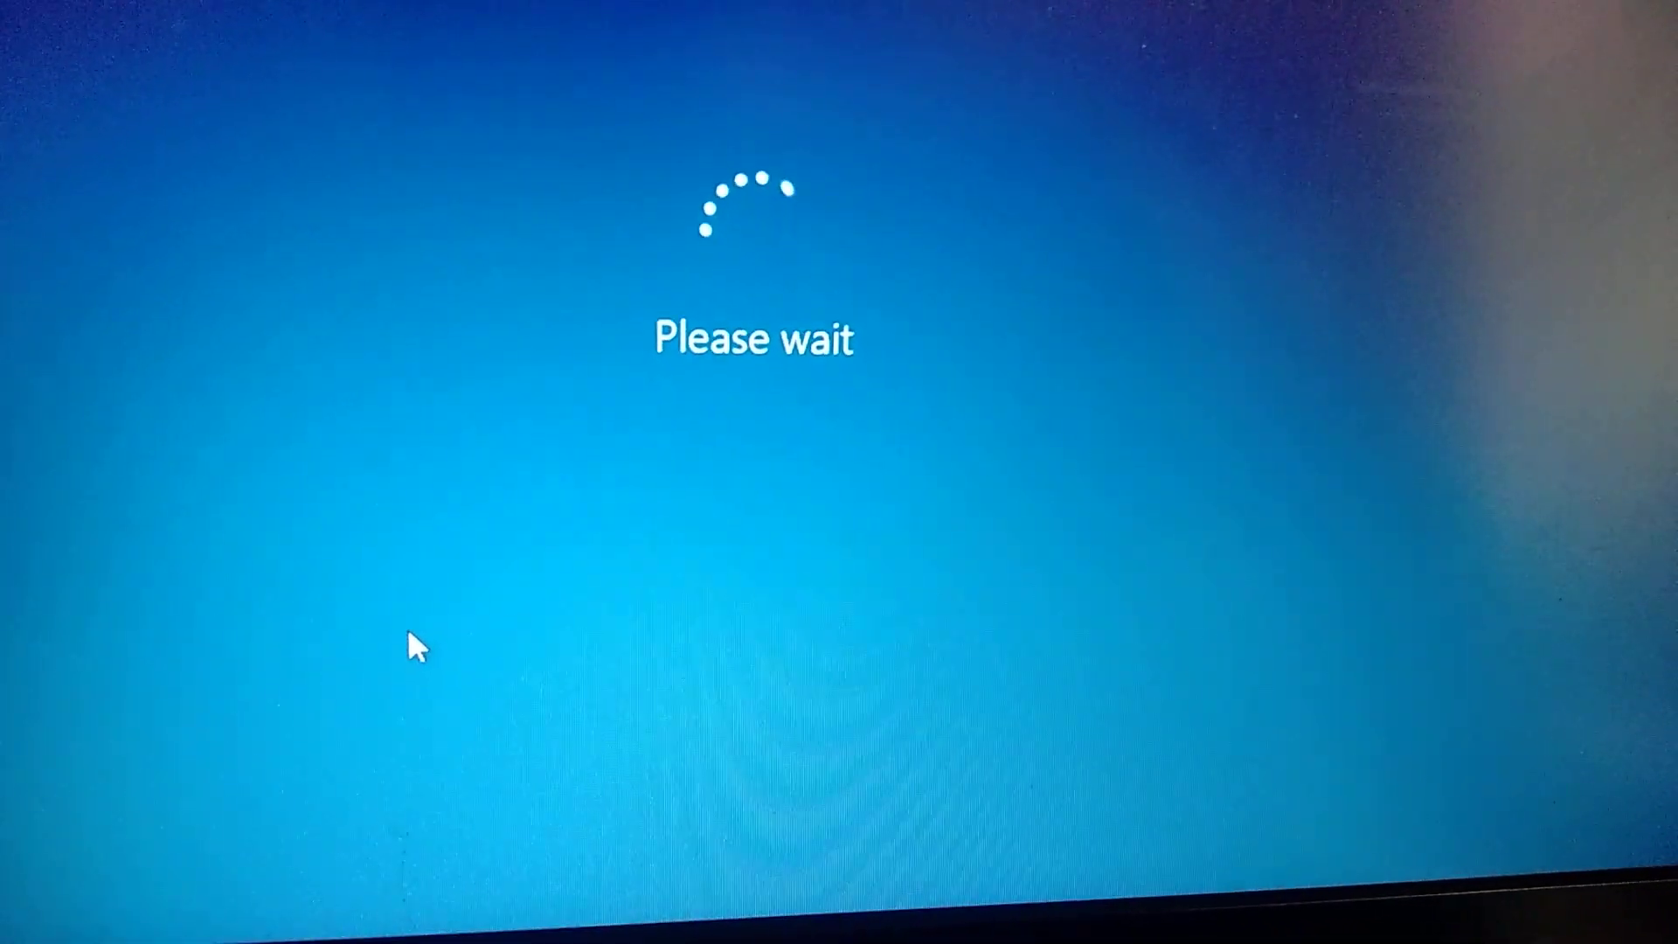
mouse_move(449, 643)
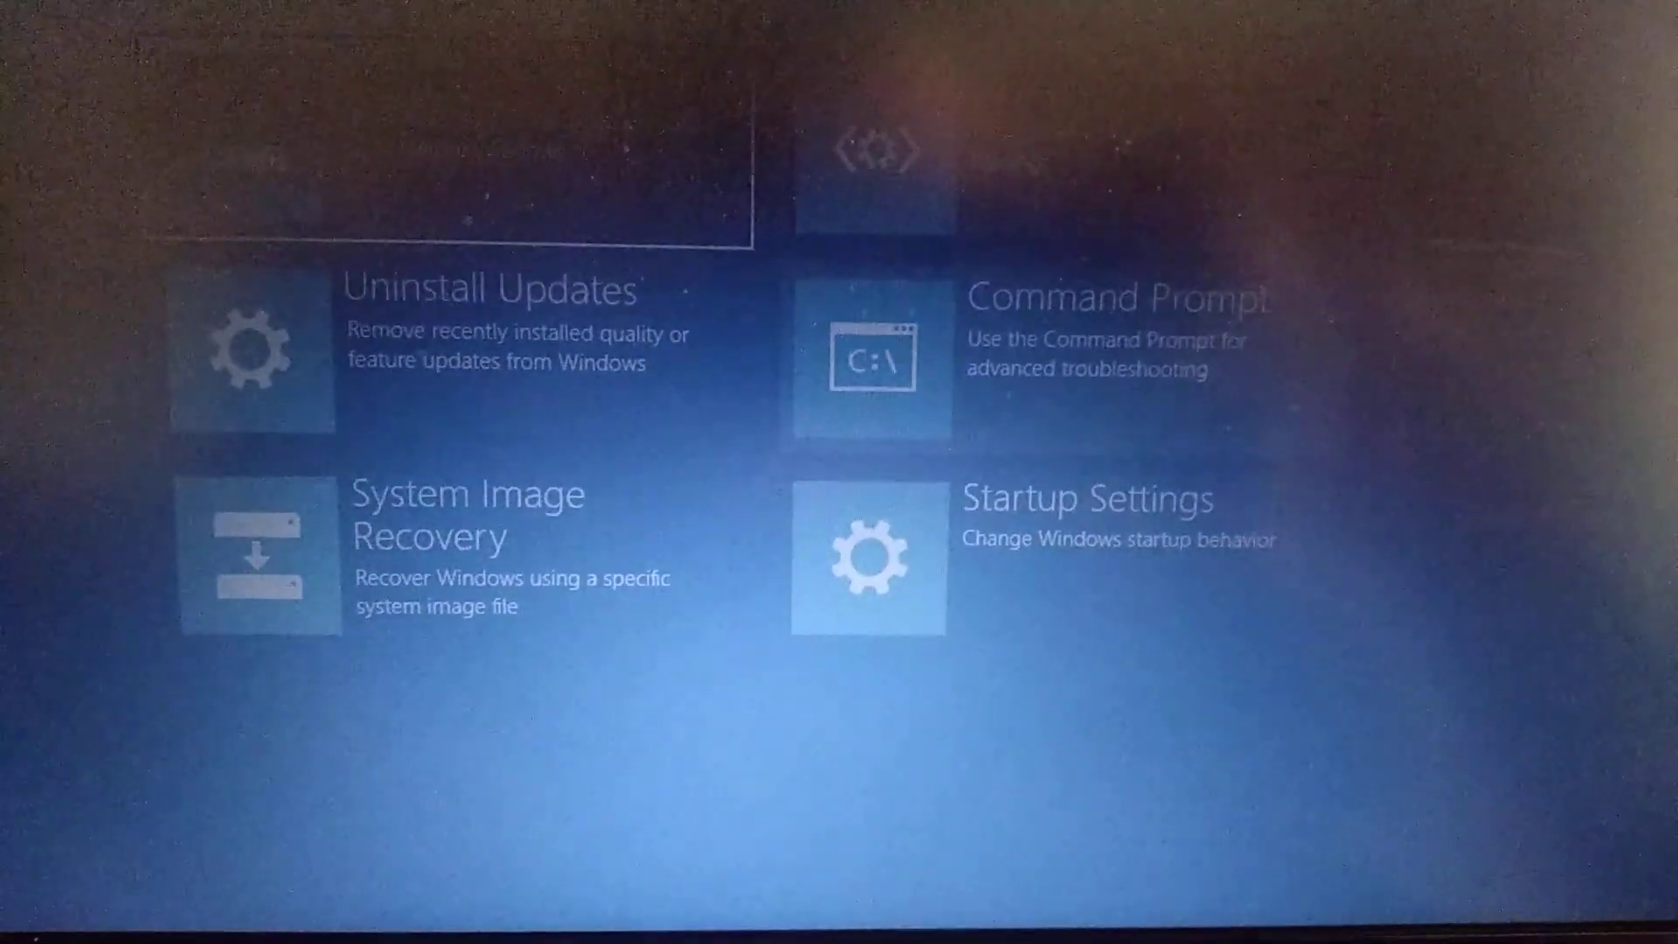
Step: Pick the Command Prompt tile in the recovery Advanced options
click(868, 368)
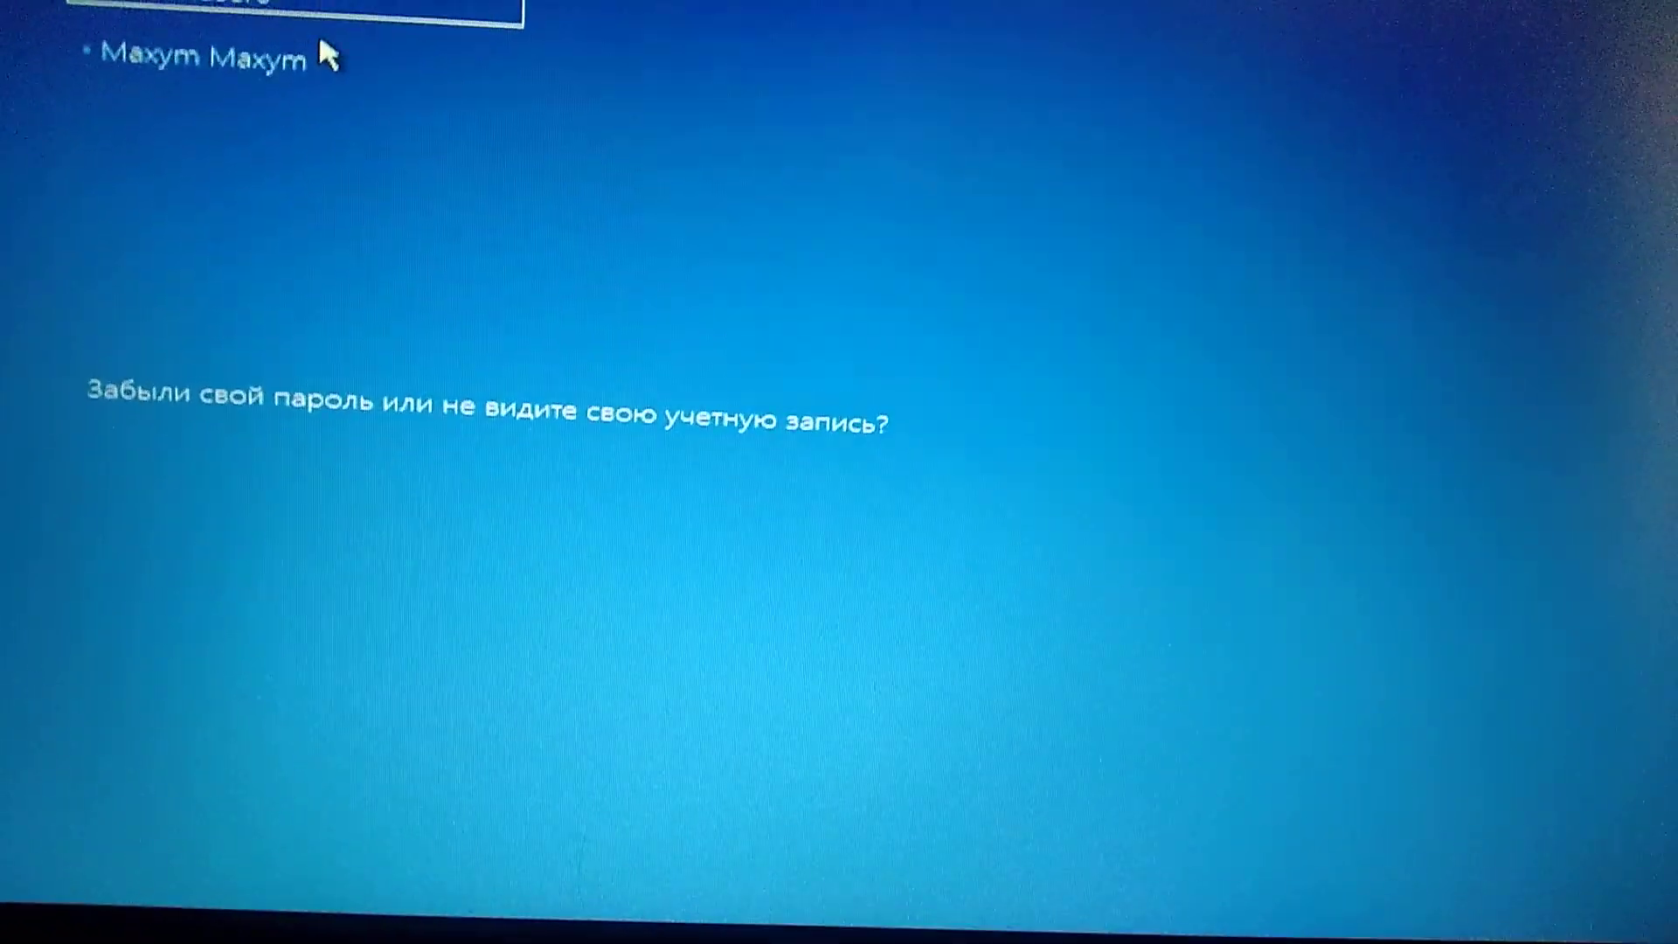
Step: Select the account and submit its password to open Command Prompt
click(215, 56)
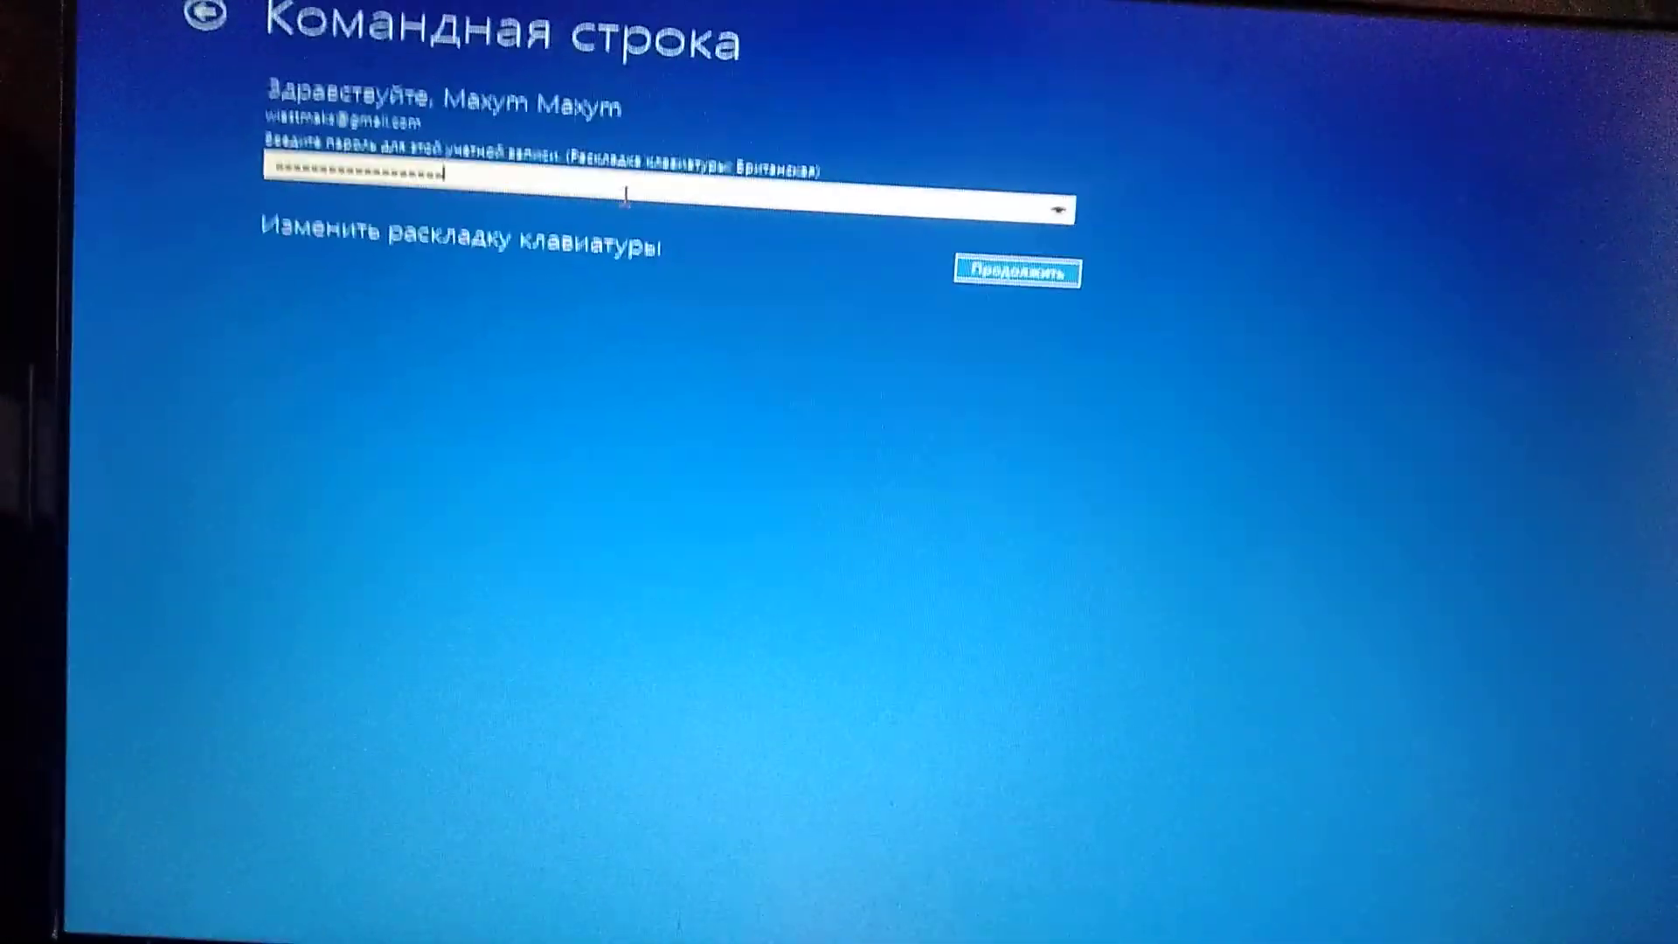
click(1019, 272)
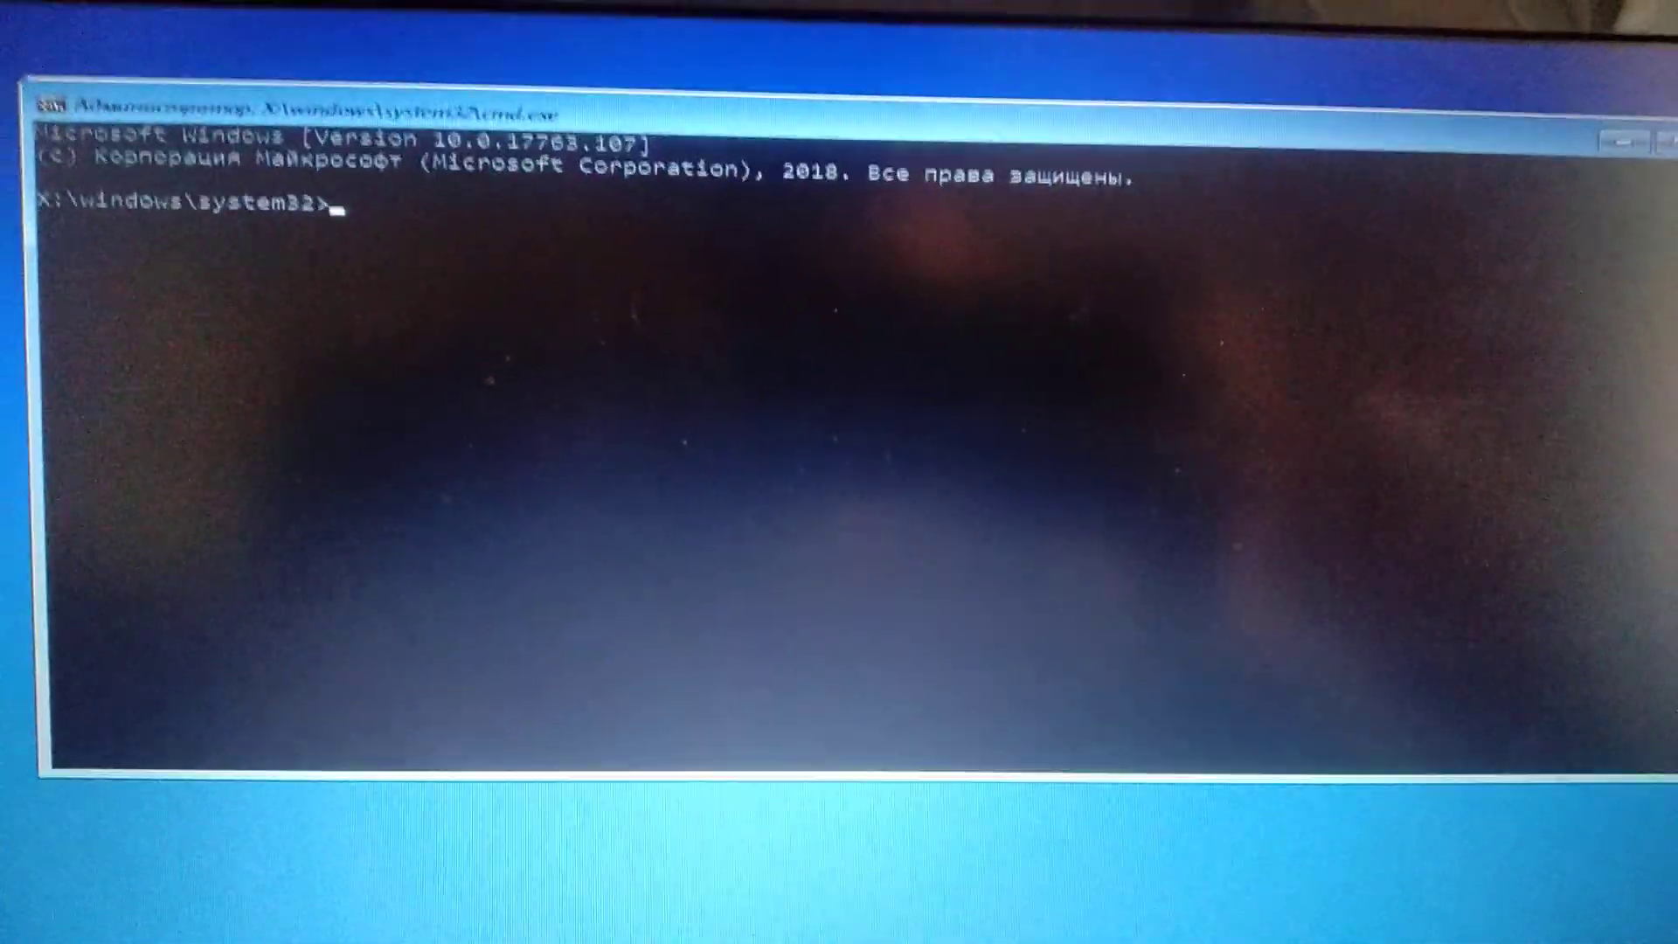
Step: Run 'bootrec /fixmbr', correcting a typo, then type 'exit' at the prompt
text(bootr)
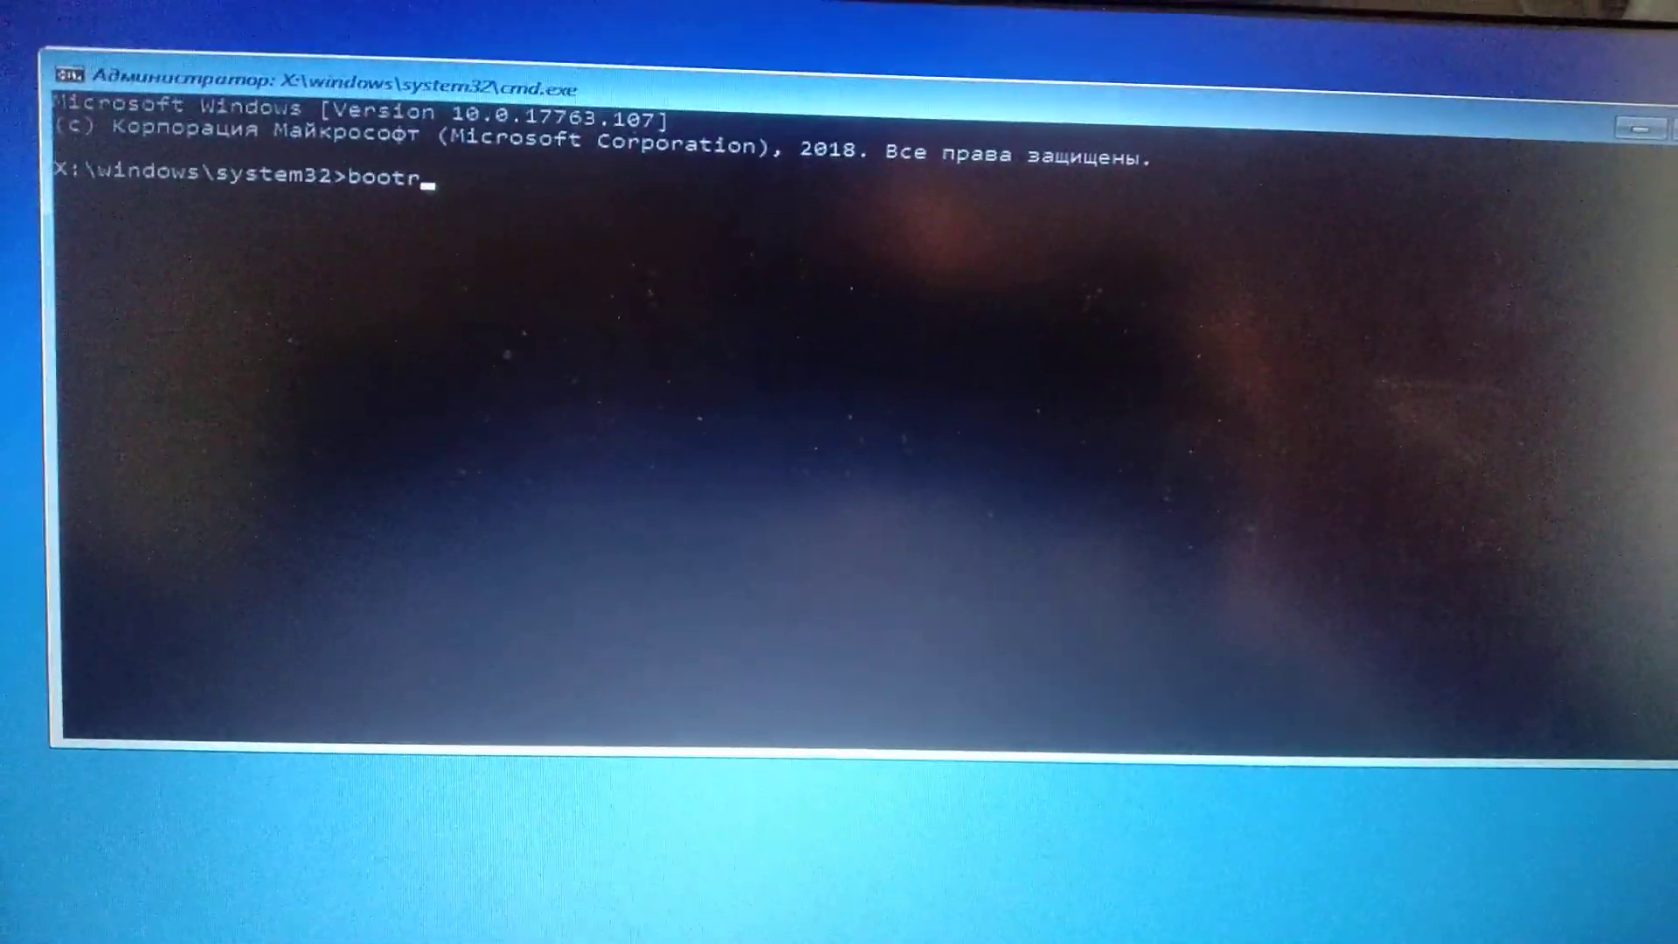
text(ec)
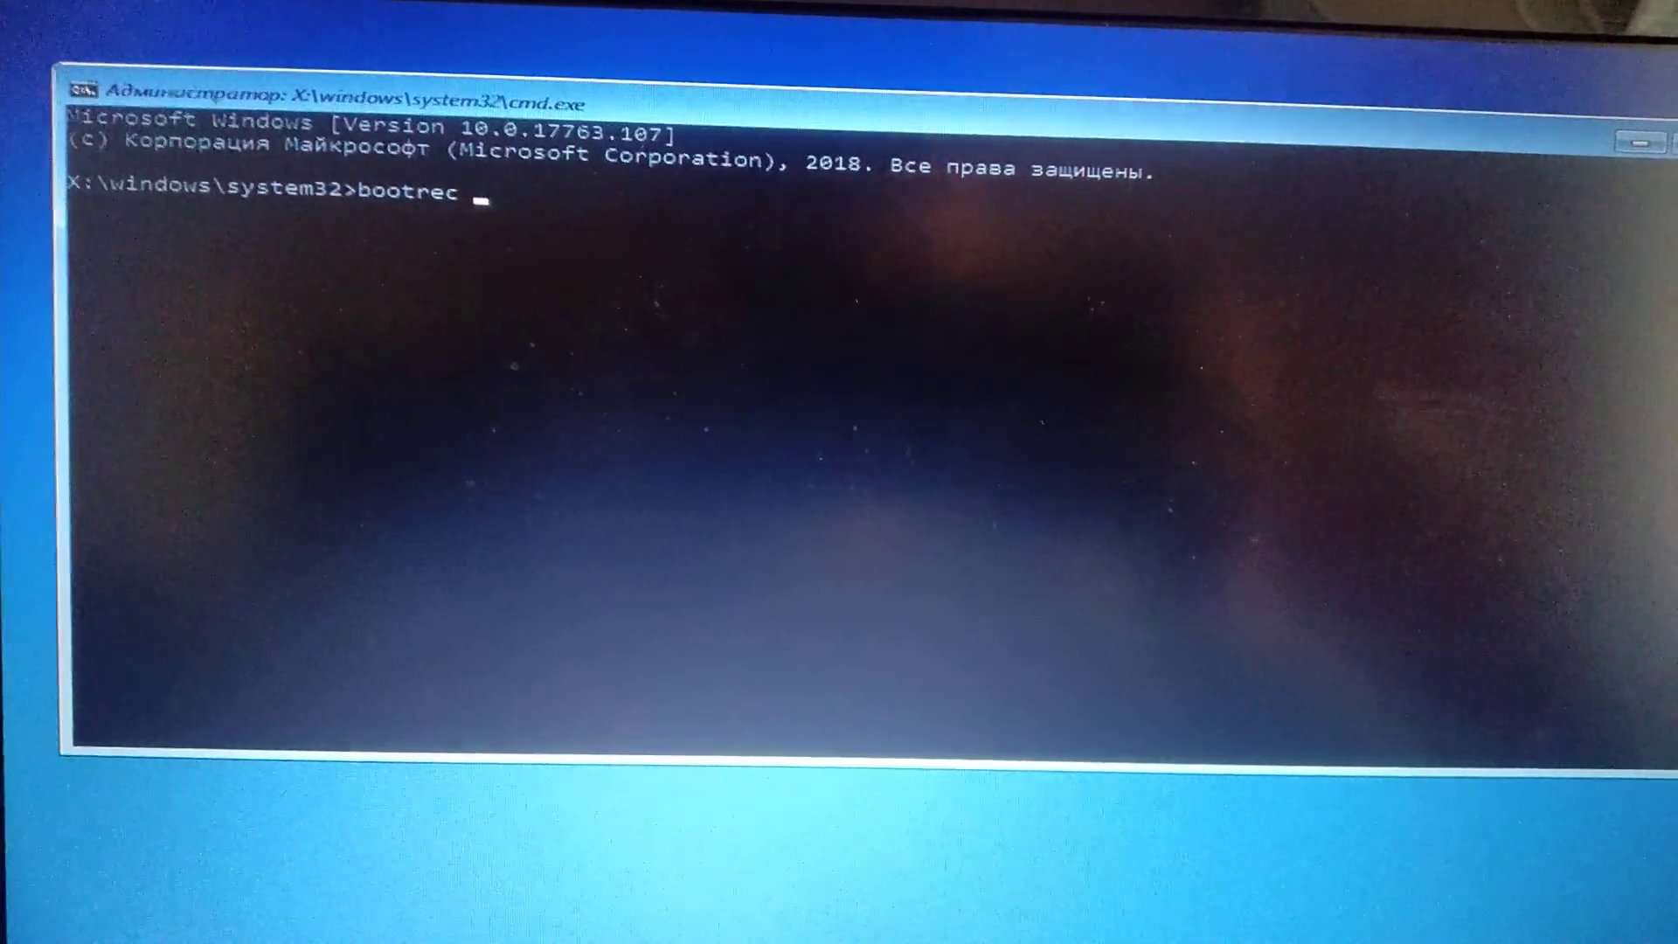
text(/fixboo)
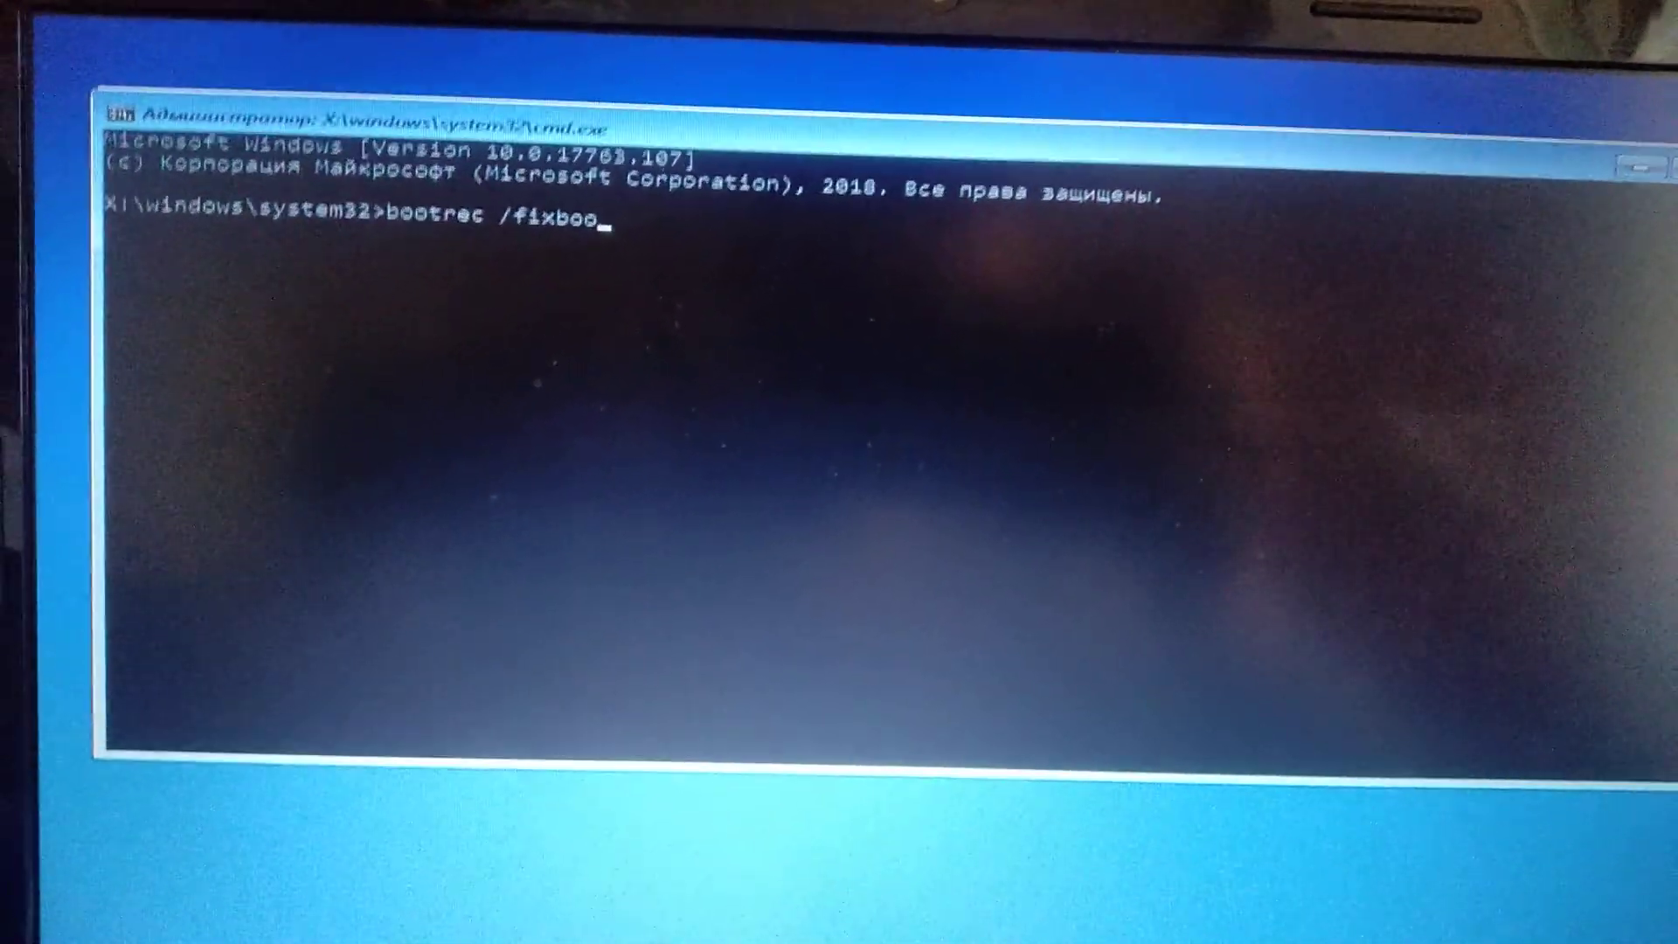
key(Backspace)
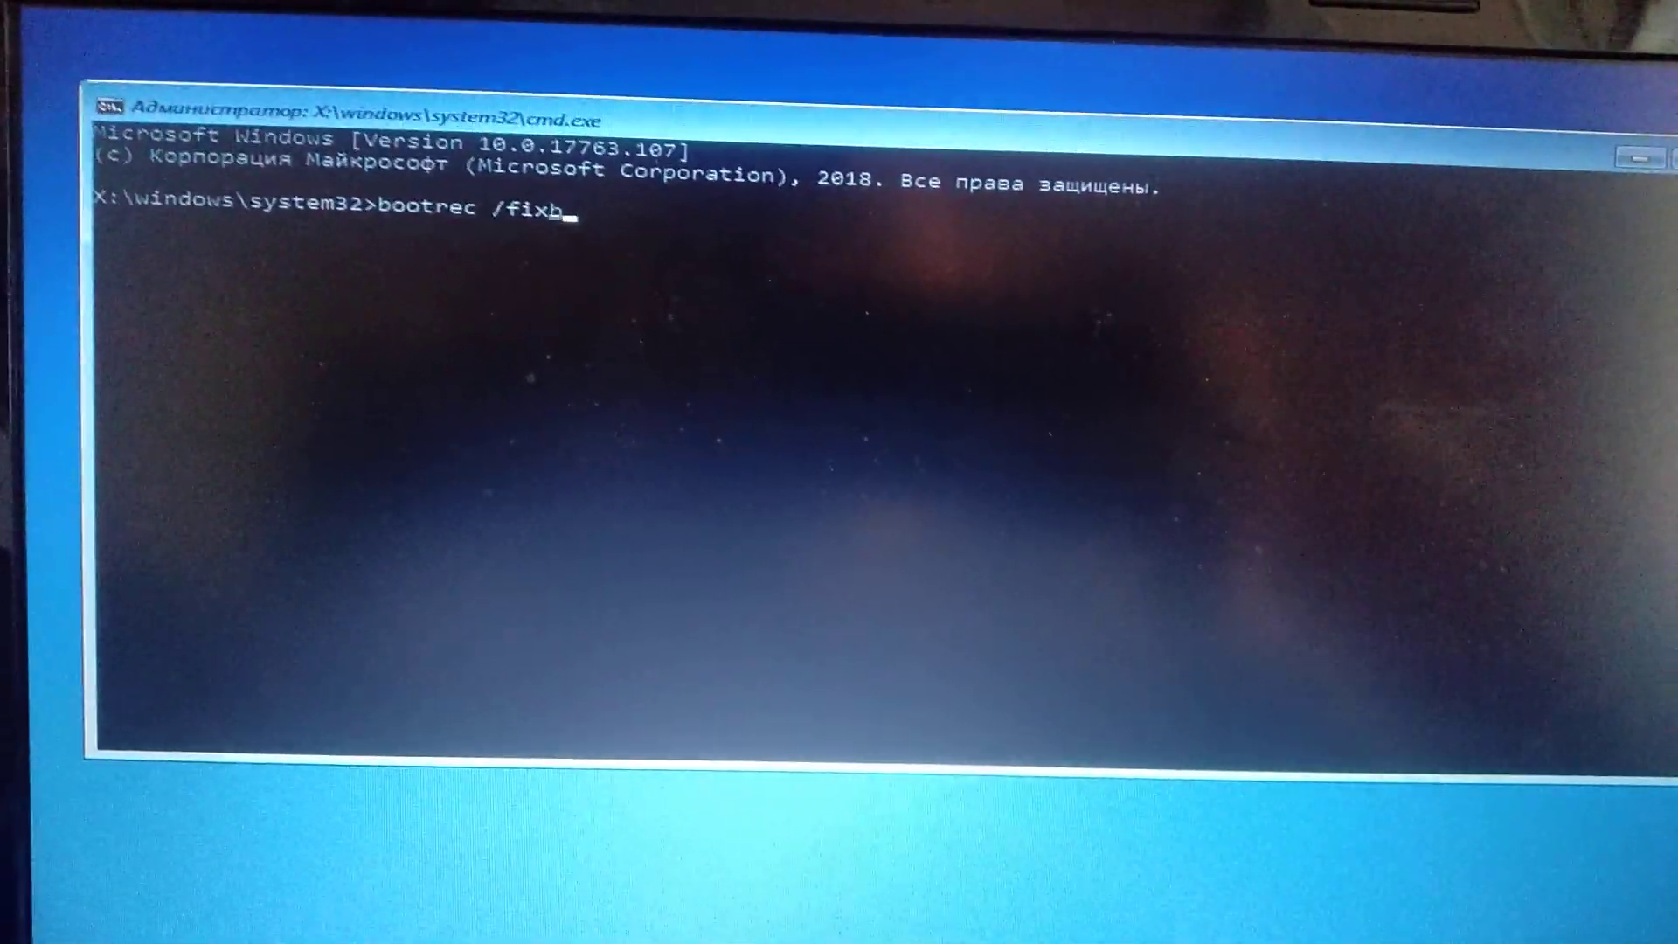
text(mbr)
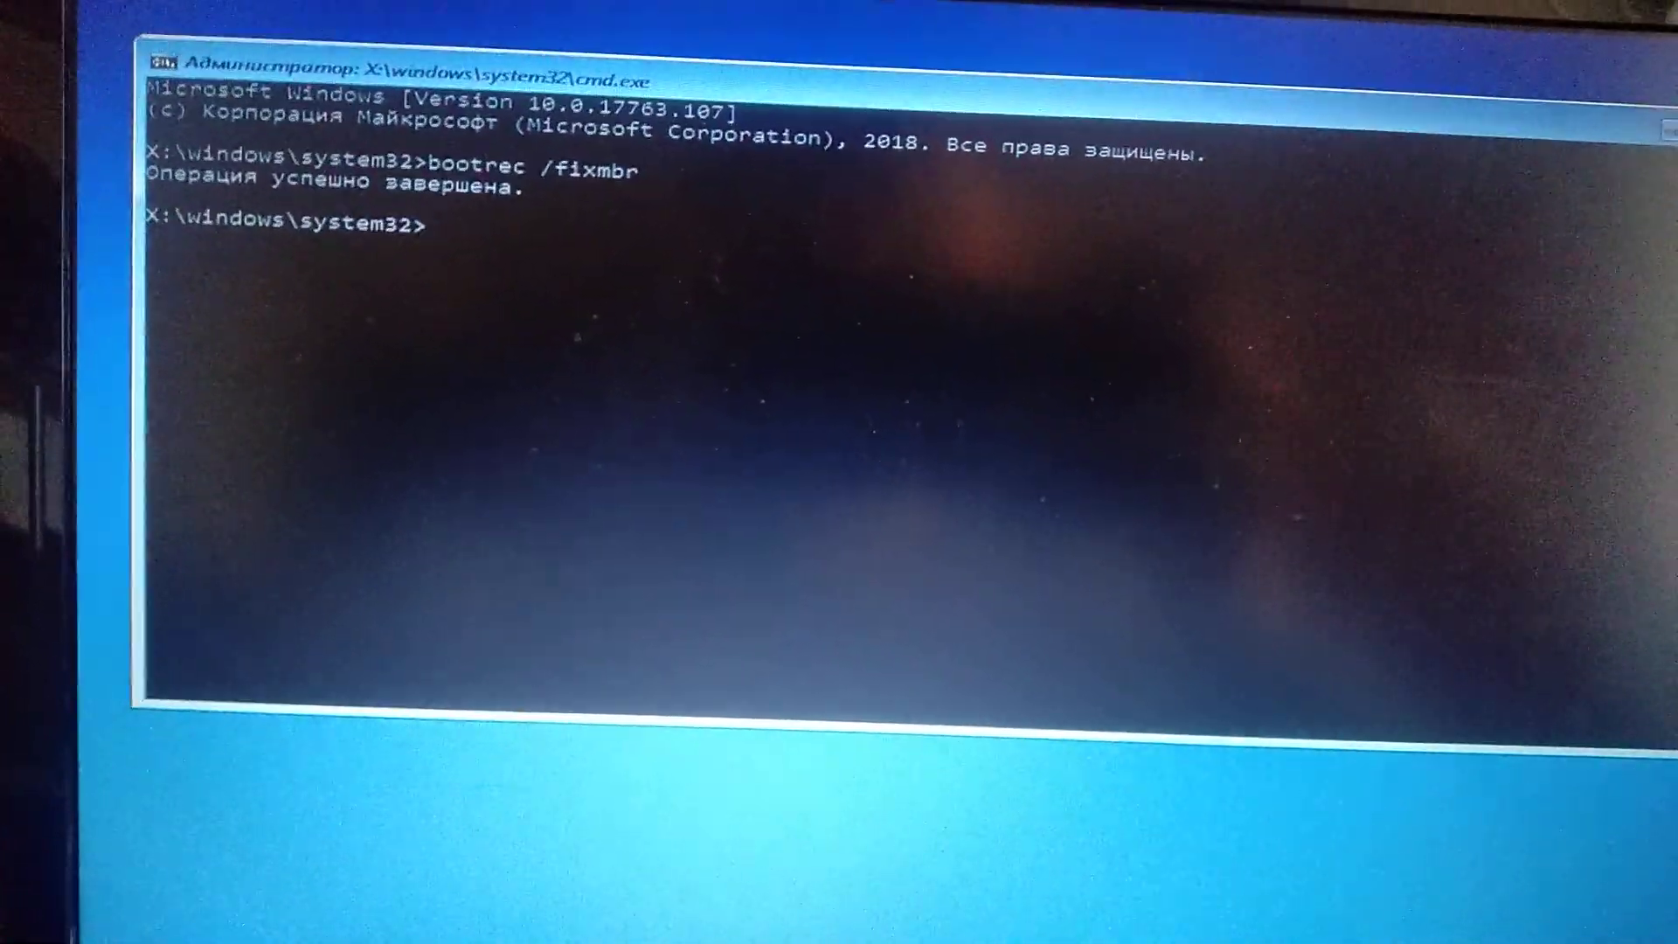
text(exit)
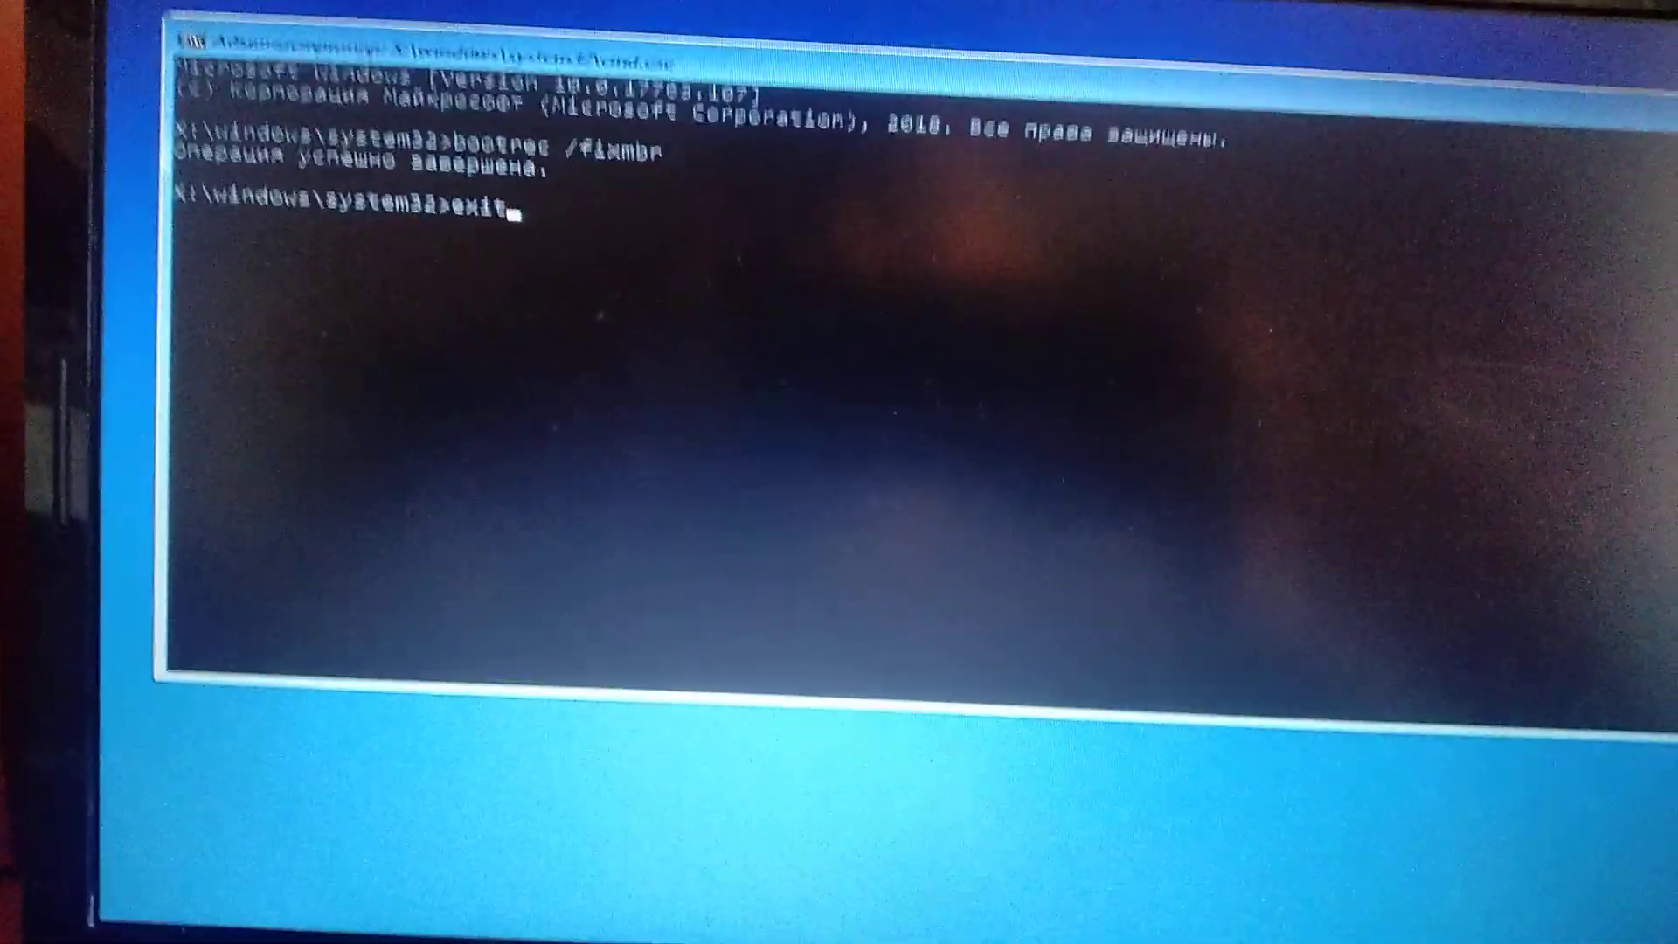